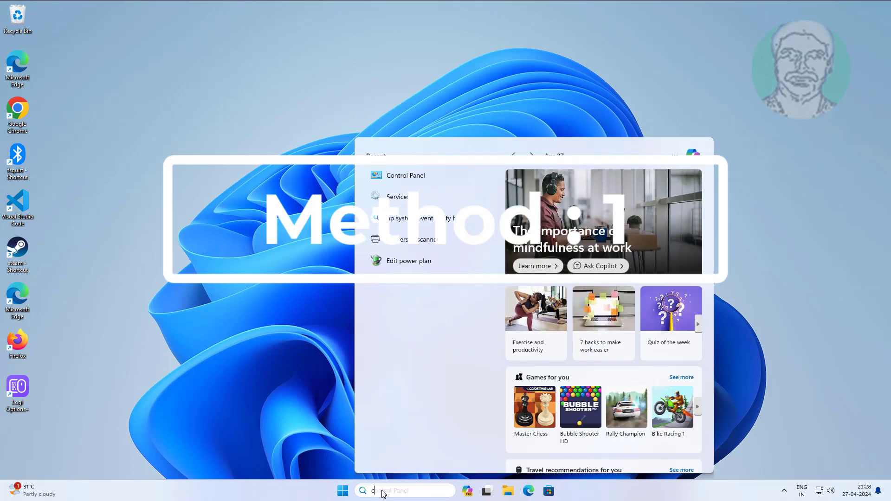
Step: Find Control Panel by searching 'control' and set View by to Small icons
{"action": "type", "text": "control"}
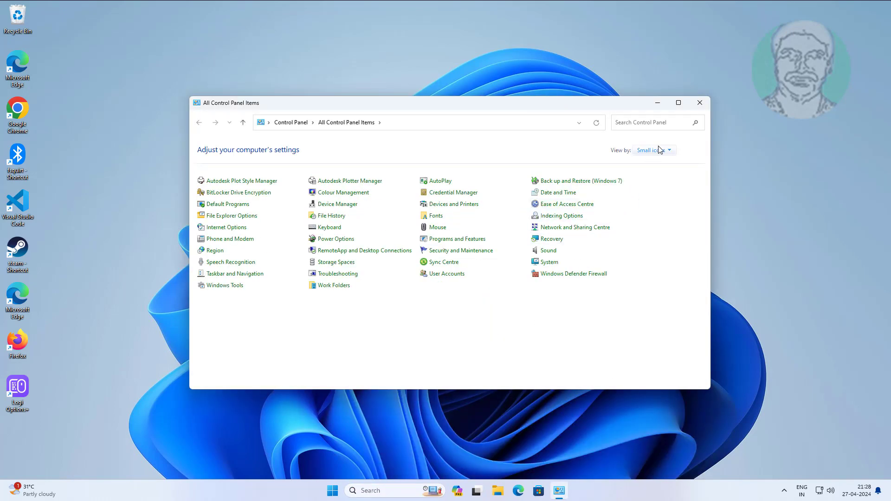
{"action": "left_click", "coordinate": [669, 150]}
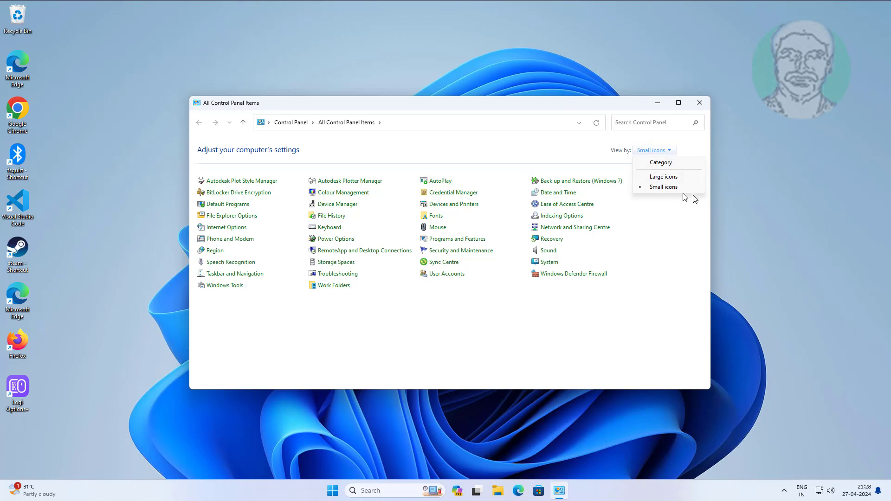
{"action": "left_click", "coordinate": [664, 186]}
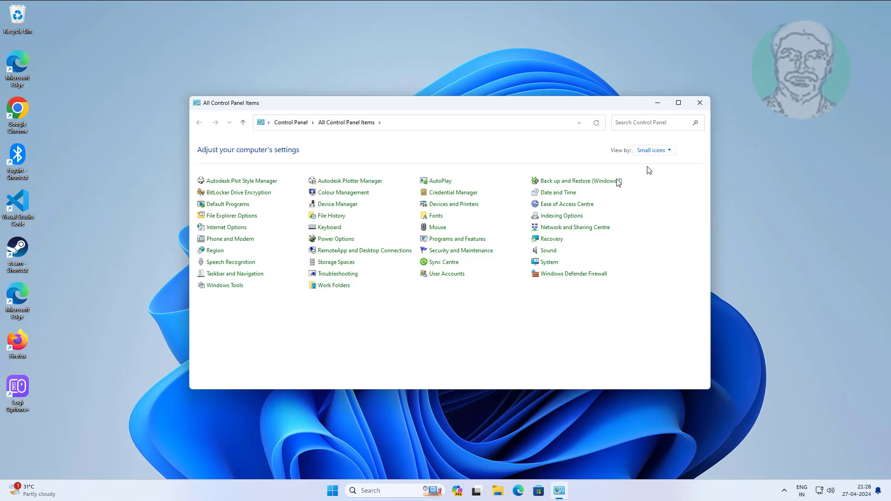
Step: Untick Display pointer trails under the Mouse Pointer Options and confirm with OK
{"action": "left_click", "coordinate": [438, 227]}
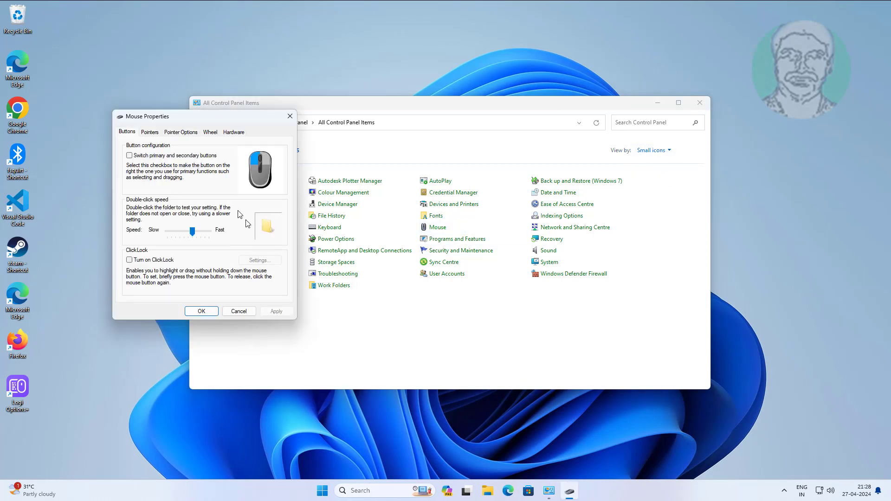
{"action": "left_click", "coordinate": [181, 132]}
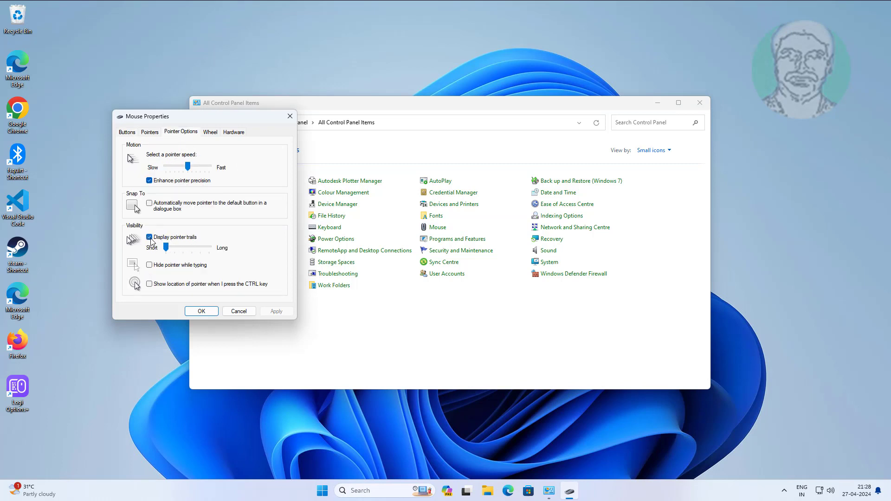
{"action": "left_click", "coordinate": [149, 238]}
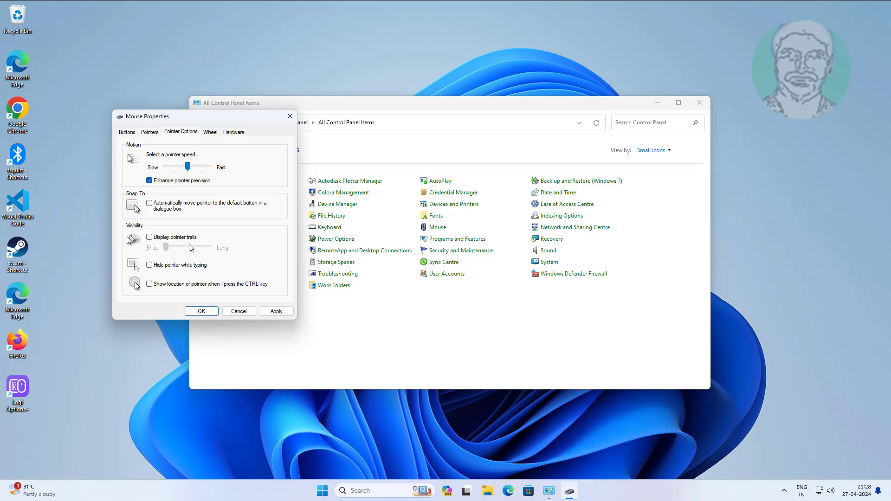
{"action": "mouse_move", "coordinate": [225, 252]}
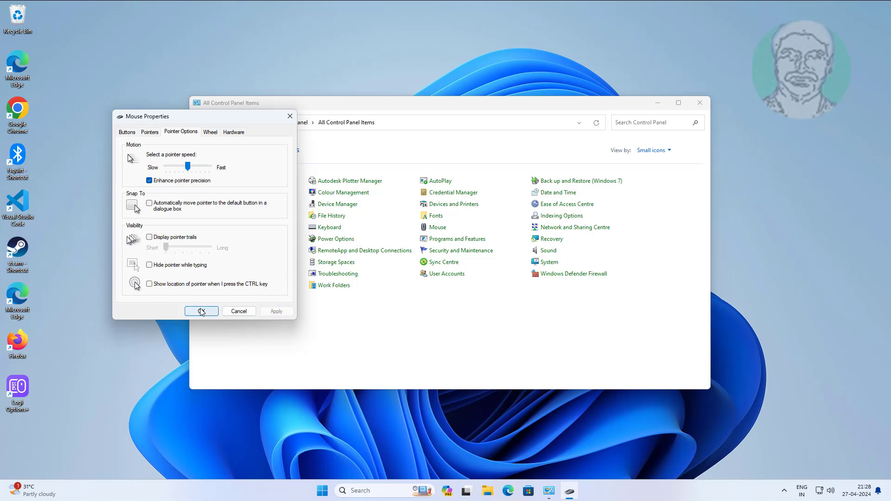
{"action": "left_click", "coordinate": [201, 311]}
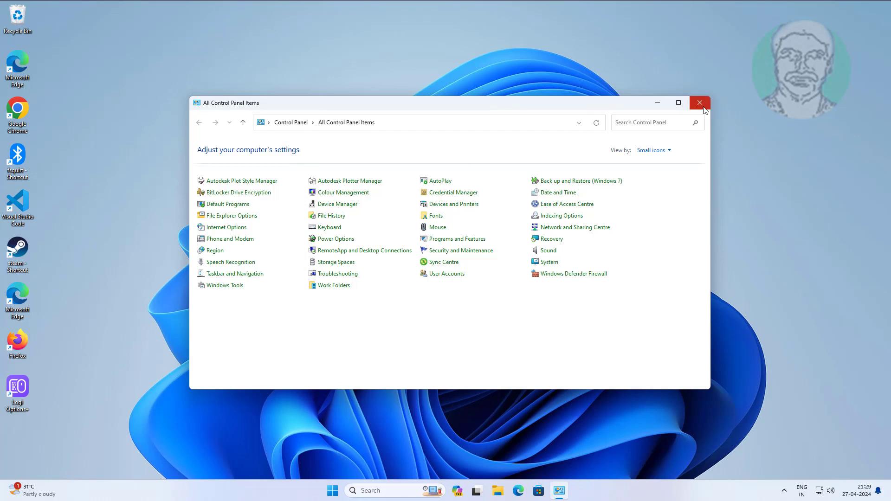
Step: Close Control Panel and set Scale to 100% (Recommended) on the Settings System Display page
{"action": "left_click", "coordinate": [700, 103]}
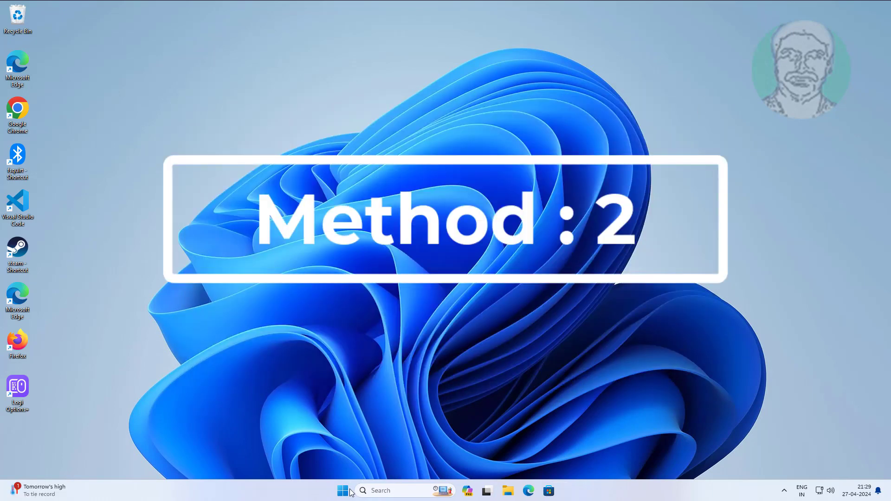
{"action": "left_click", "coordinate": [343, 491]}
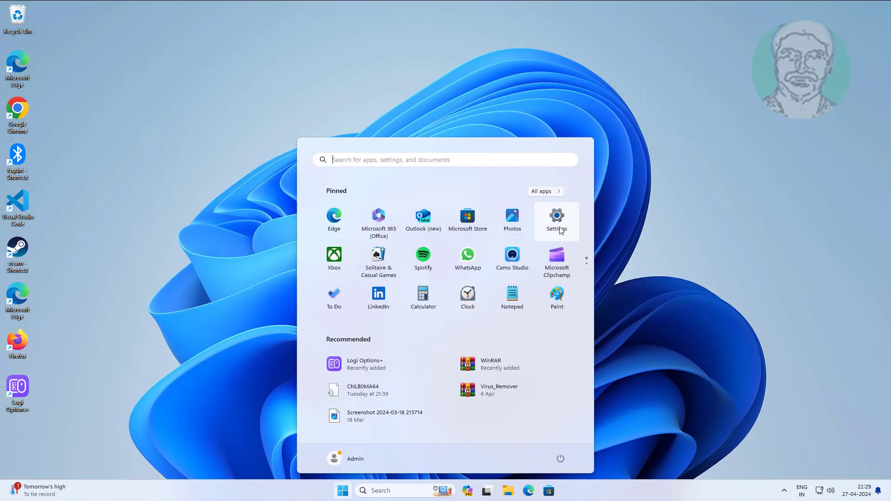
{"action": "left_click", "coordinate": [557, 218]}
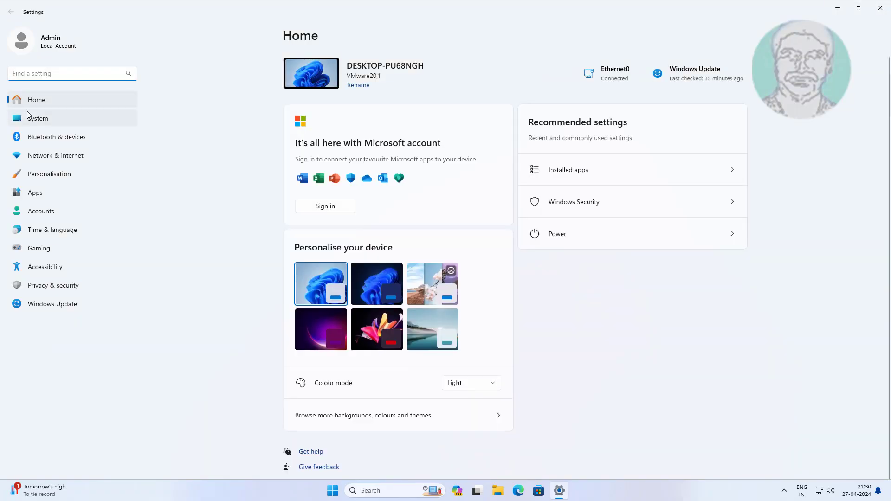
{"action": "left_click", "coordinate": [38, 118]}
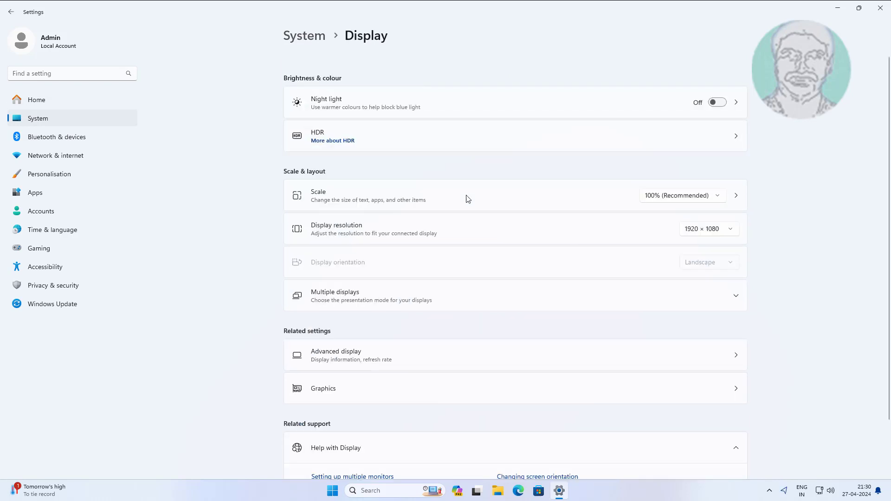
{"action": "mouse_move", "coordinate": [324, 201]}
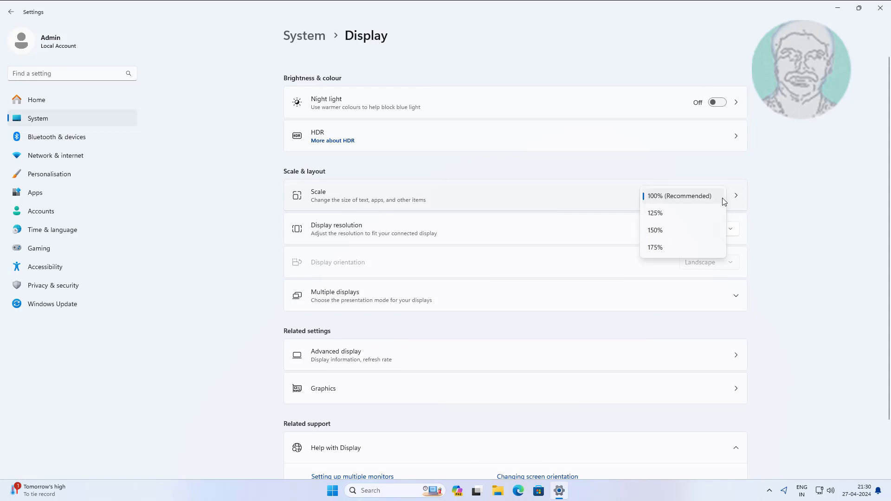
{"action": "left_click", "coordinate": [679, 196]}
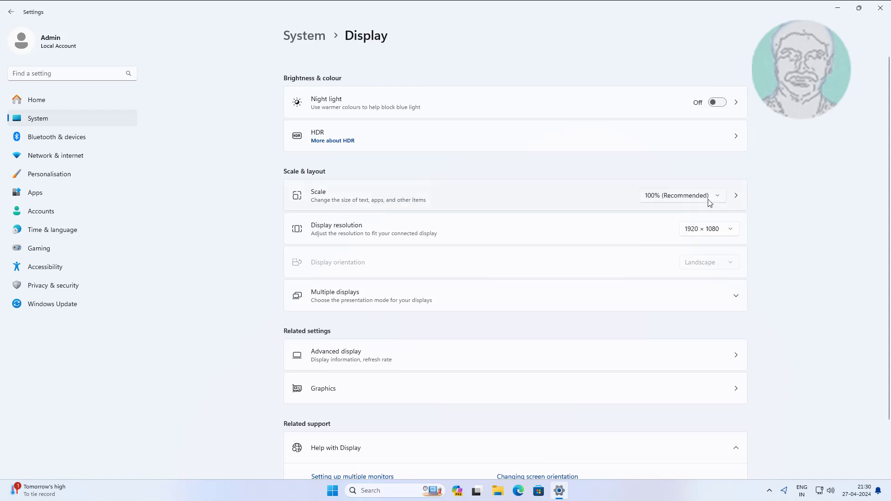
{"action": "mouse_move", "coordinate": [879, 8]}
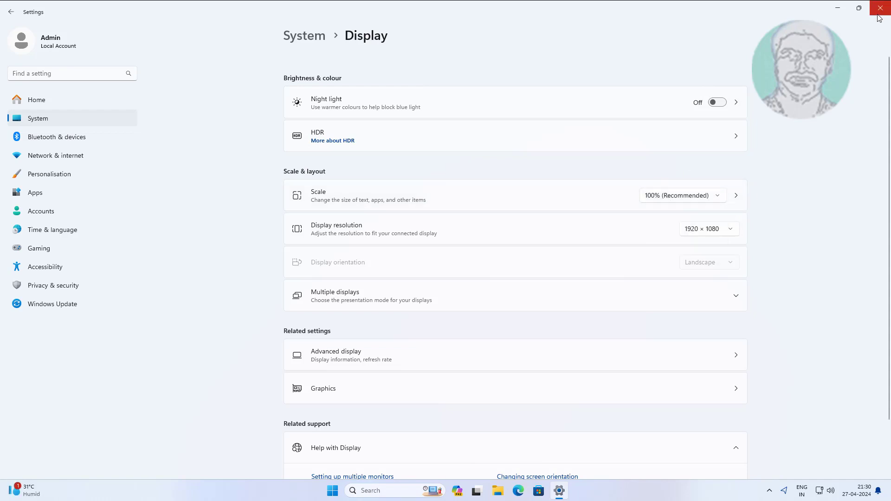
Step: Close Settings and set the steam shortcut's compatibility mode to Windows 7
{"action": "left_click", "coordinate": [880, 8]}
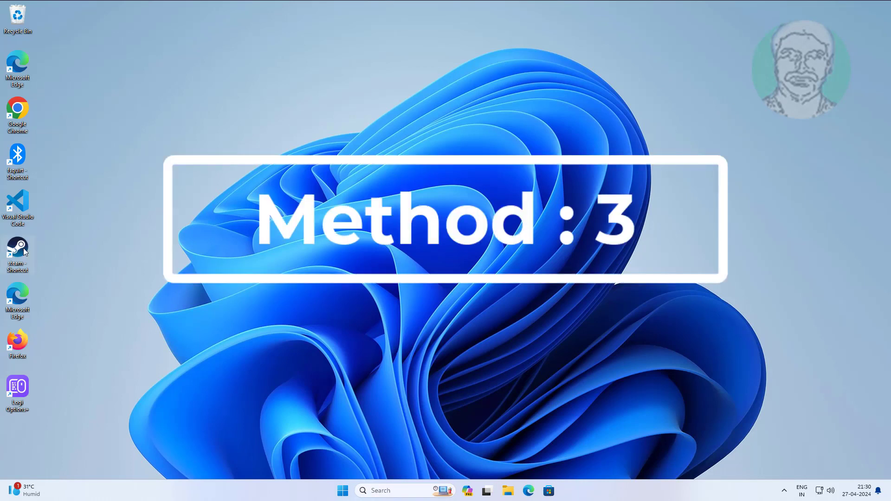
{"action": "right_click", "coordinate": [17, 251]}
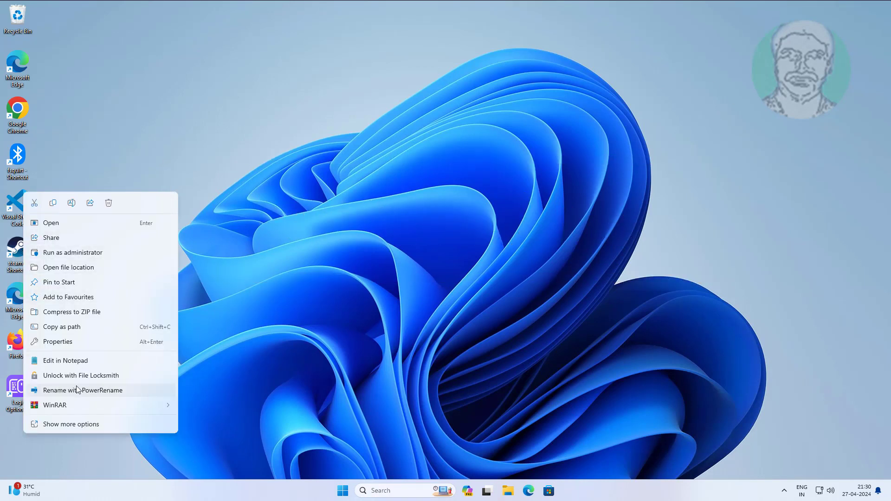
{"action": "left_click", "coordinate": [57, 341]}
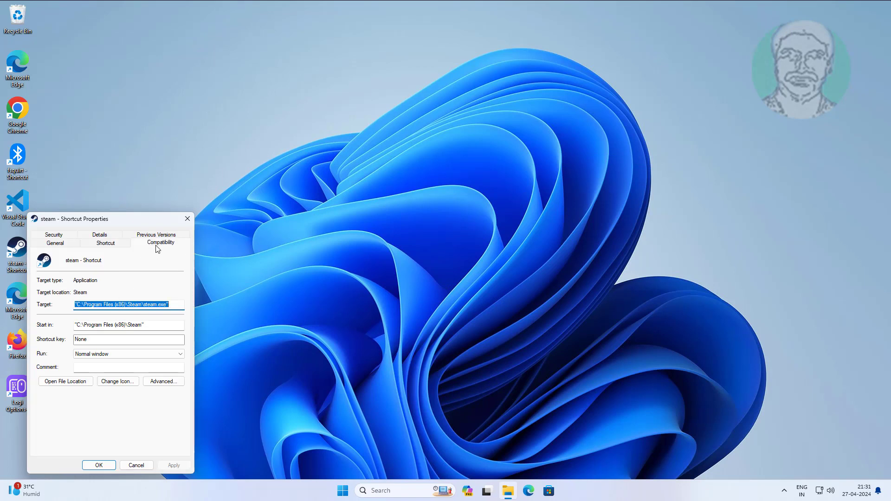
{"action": "left_click", "coordinate": [161, 242]}
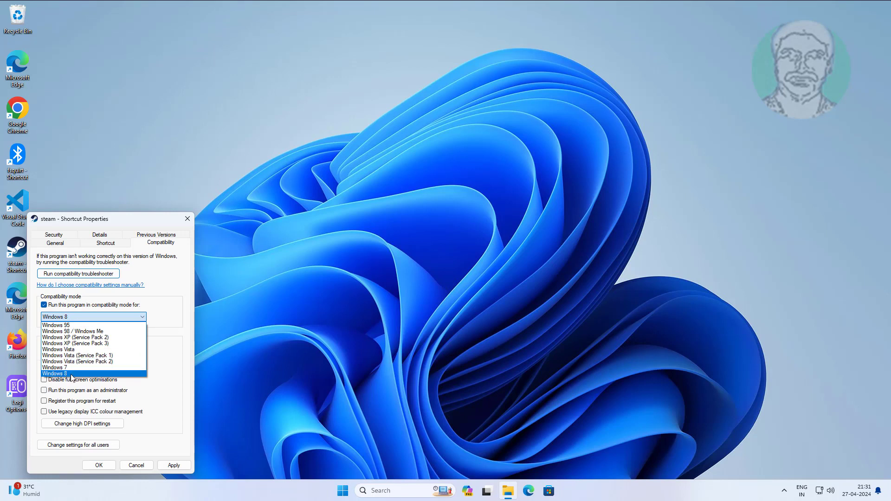
{"action": "left_click", "coordinate": [53, 368]}
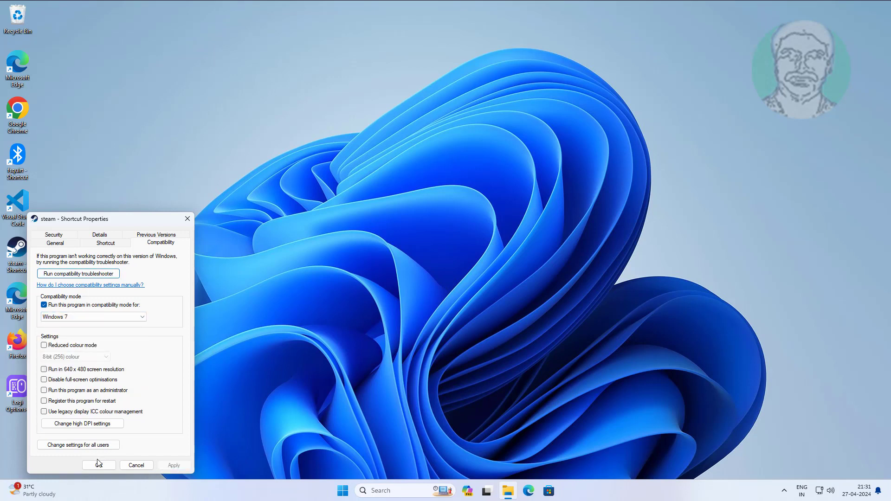
{"action": "left_click", "coordinate": [99, 466]}
{"action": "type", "text": "msconfig"}
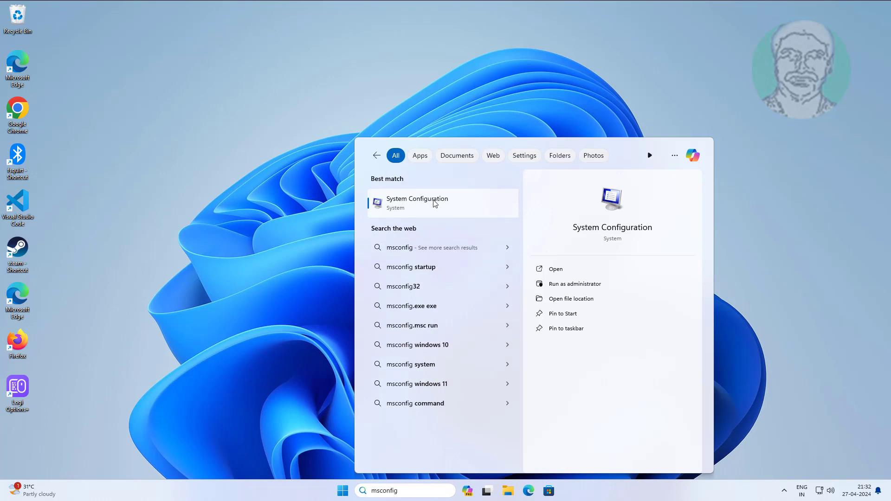
Step: Hide all Microsoft services, disable the rest, then apply and confirm with OK
{"action": "left_click", "coordinate": [434, 203]}
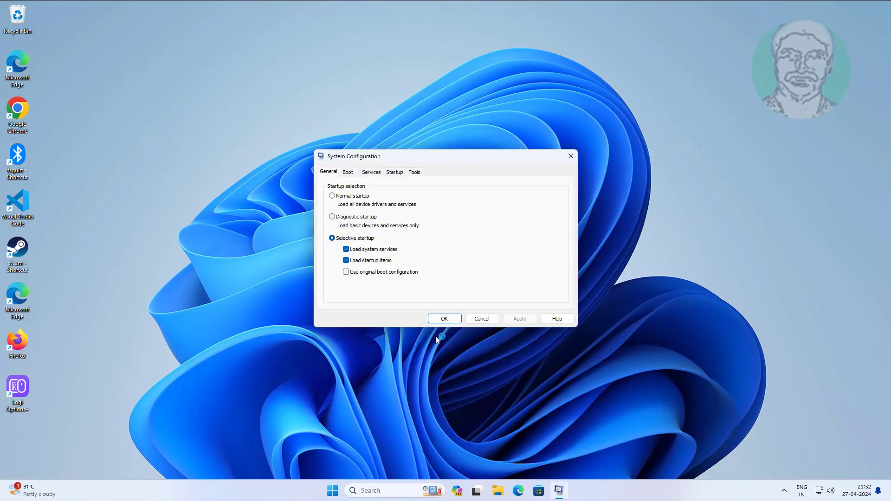
{"action": "left_click", "coordinate": [371, 172]}
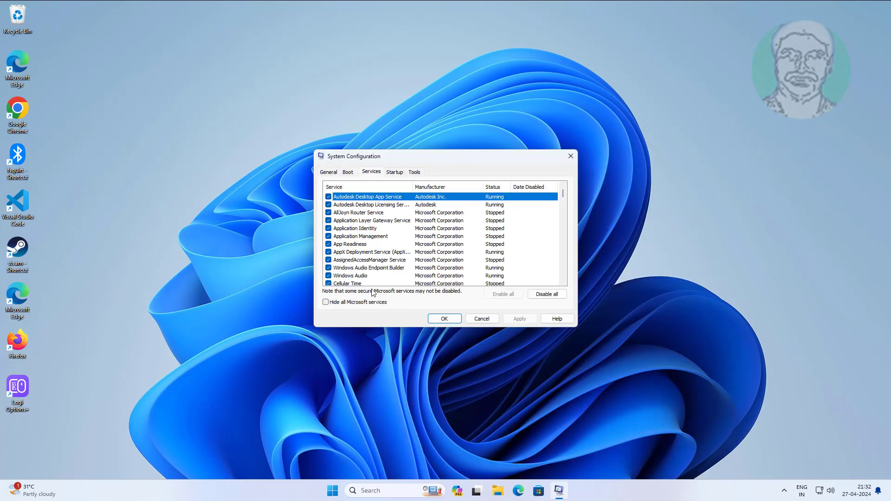
{"action": "left_click", "coordinate": [325, 302]}
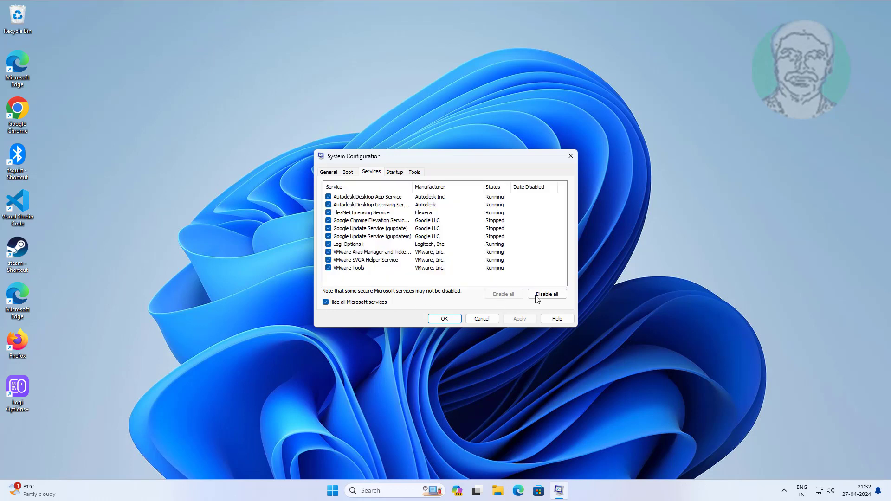
{"action": "left_click", "coordinate": [547, 294]}
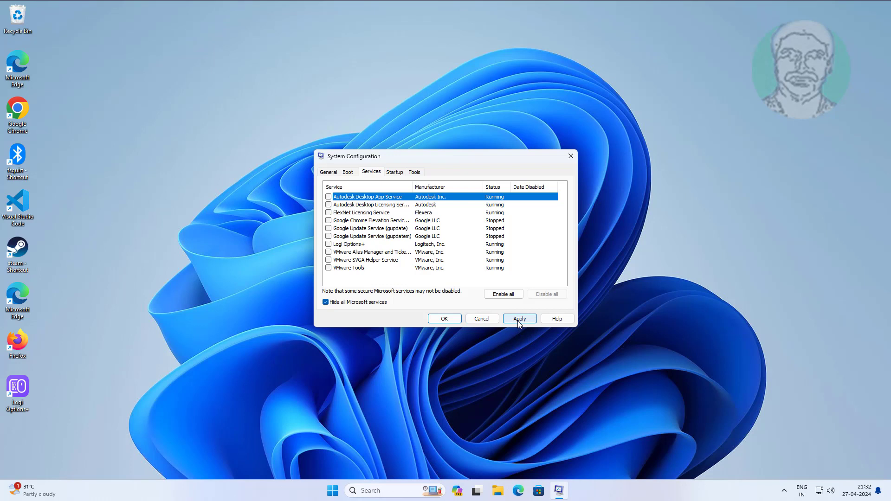
{"action": "left_click", "coordinate": [520, 318]}
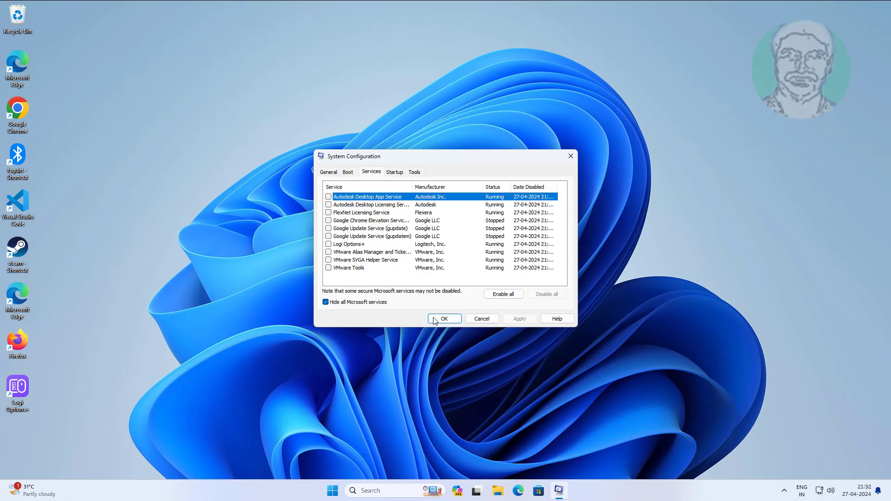
{"action": "left_click", "coordinate": [445, 319]}
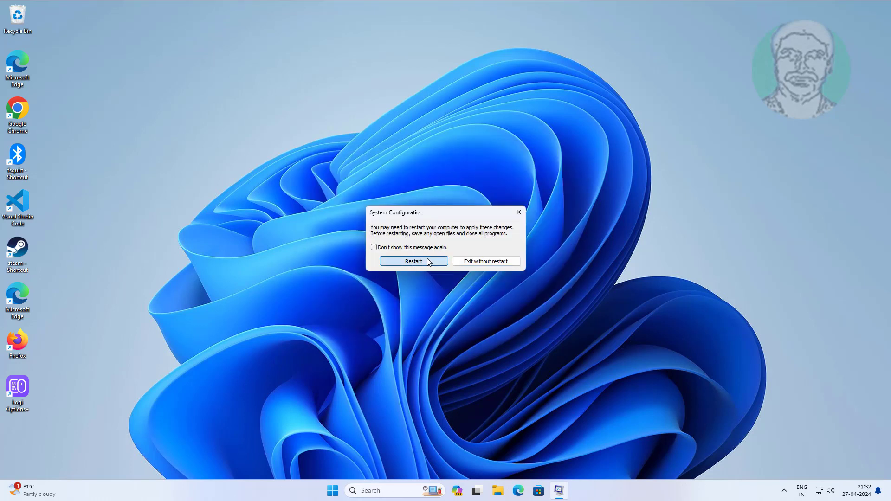